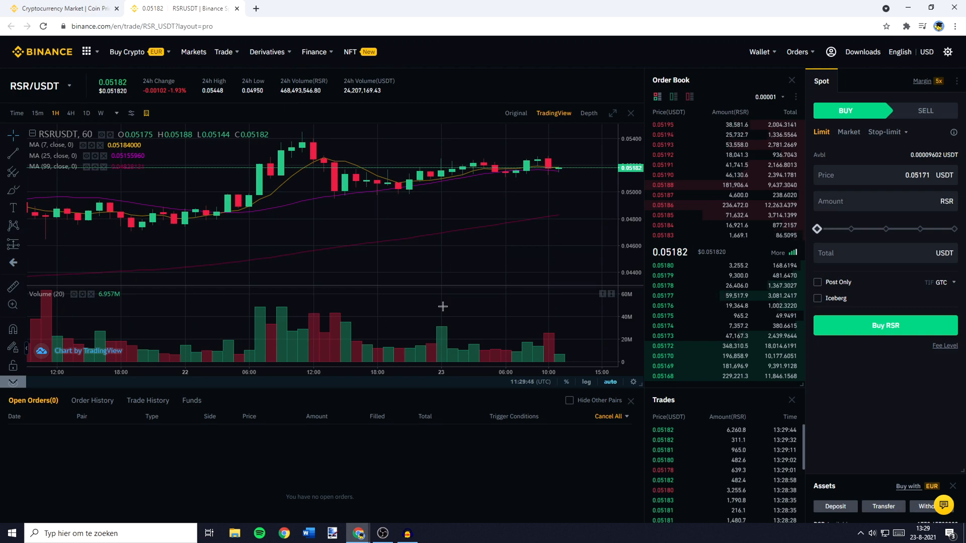
# Submit the stop-limit sell of 889.8 RSR to reach its order confirmation
pyautogui.click(920, 111)
pyautogui.write('0.05431')
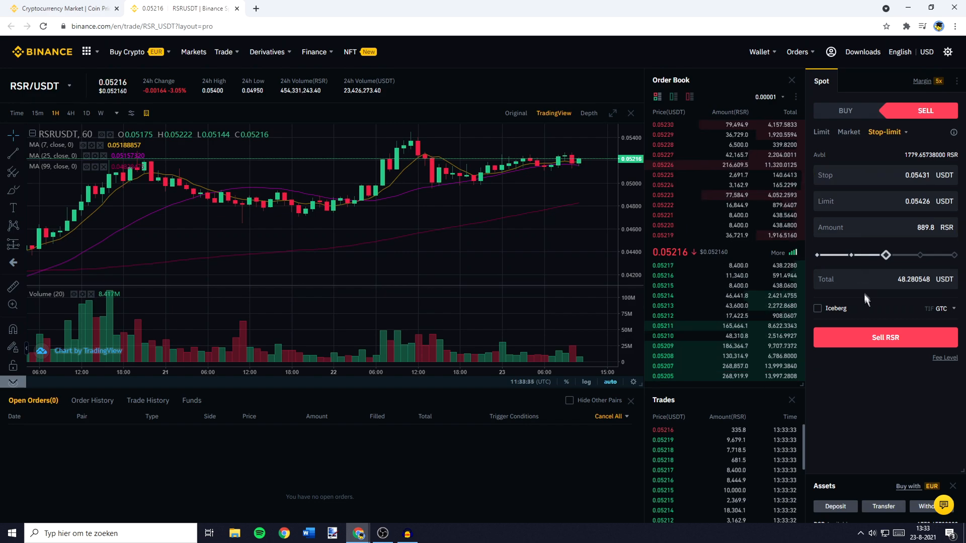
pyautogui.click(886, 338)
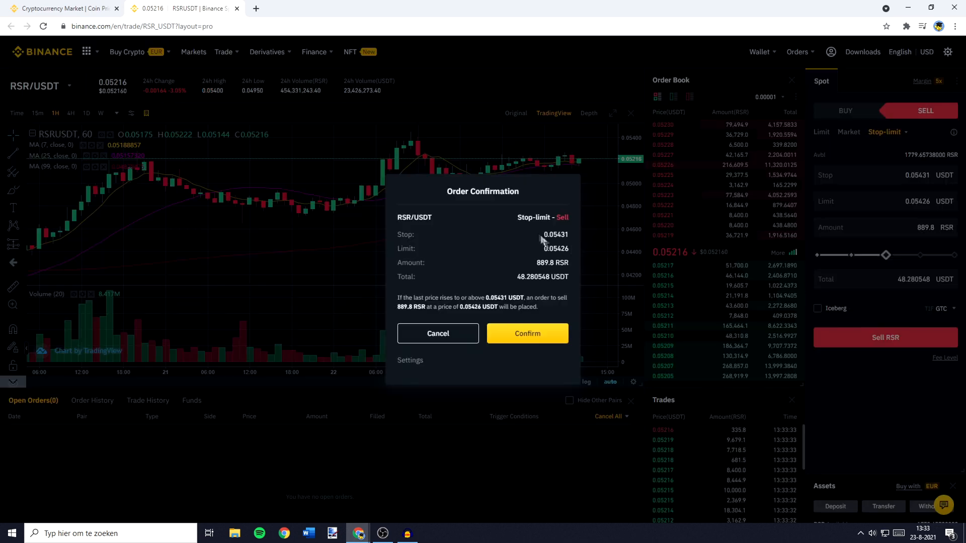